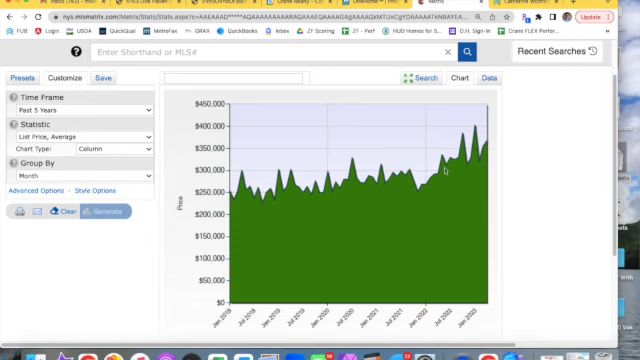
mouse_move(448, 170)
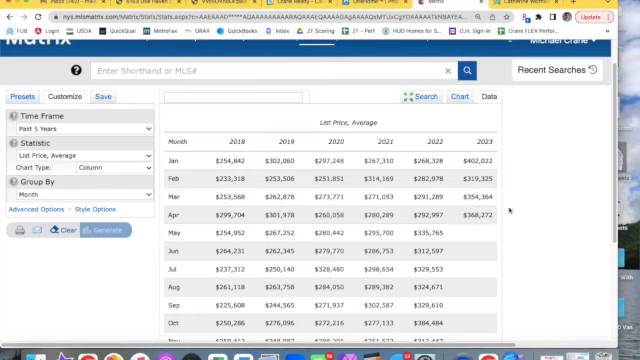
mouse_move(418, 212)
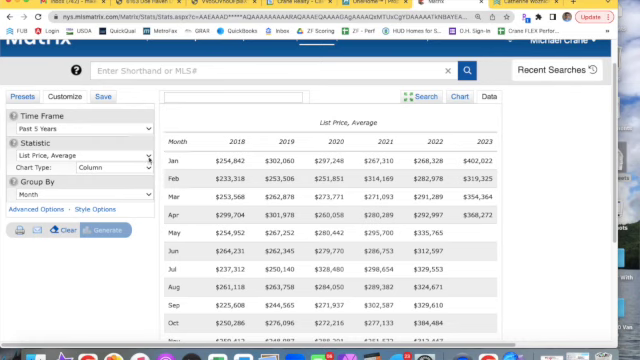
Switch the statistic to Close Price to List Price Ratio and review the monthly table
left_click(76, 156)
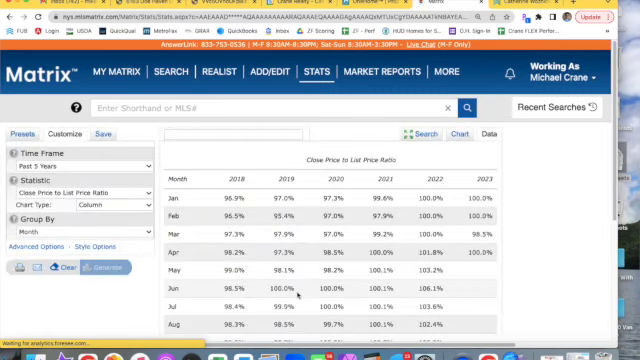
scroll("down", 3)
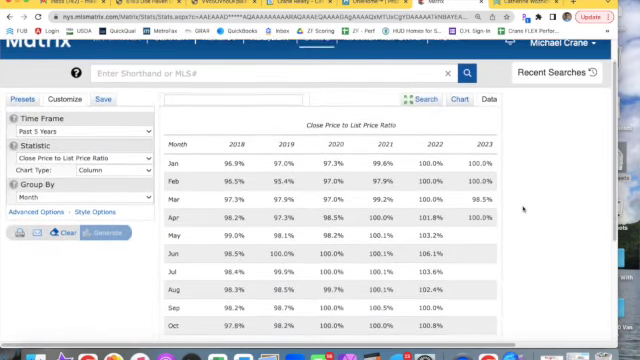